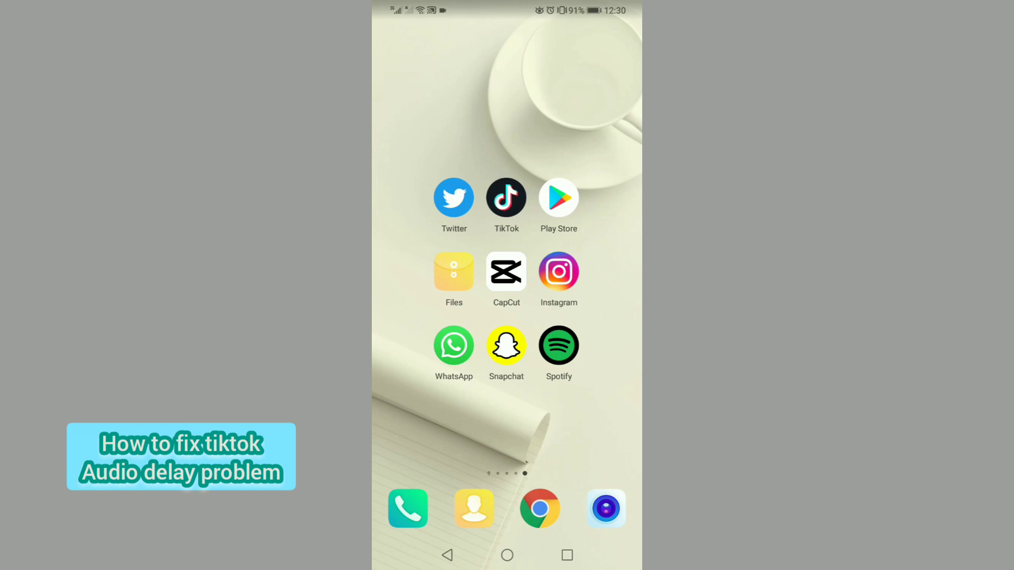
Step: Look up TikTok in the Play Store, then open the installed apps list in Settings
left_click(558, 197)
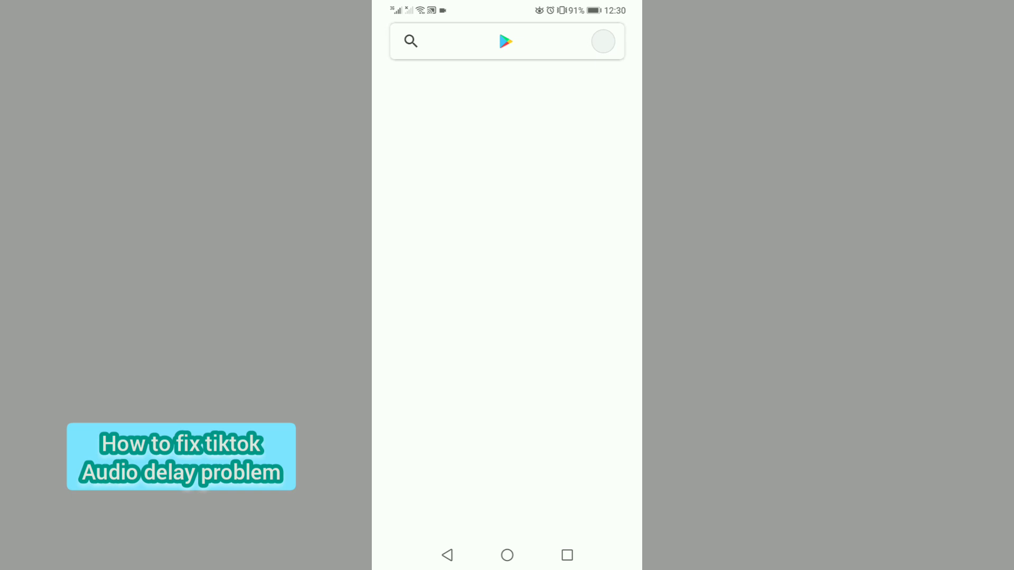
left_click(453, 41)
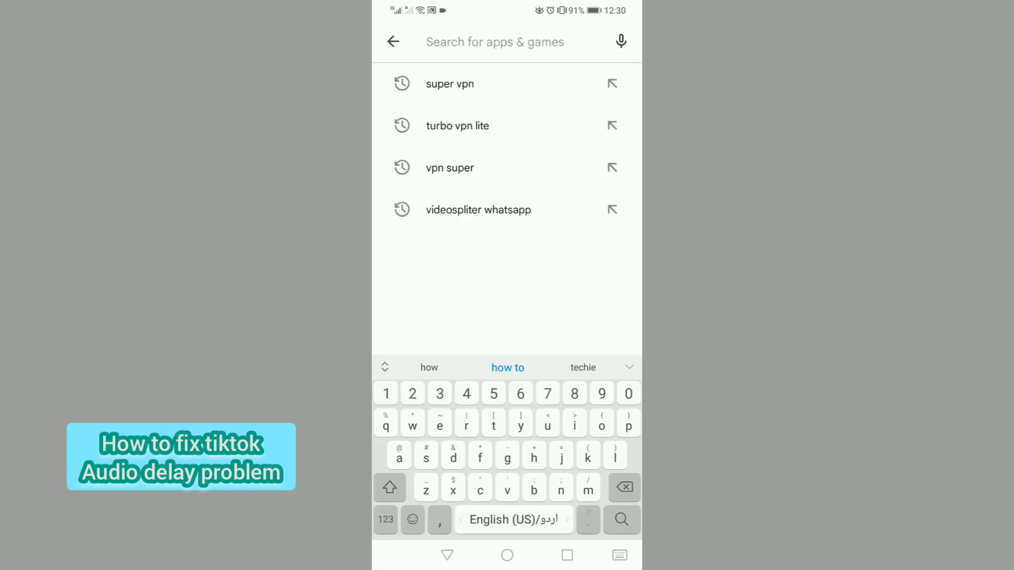
type("tik")
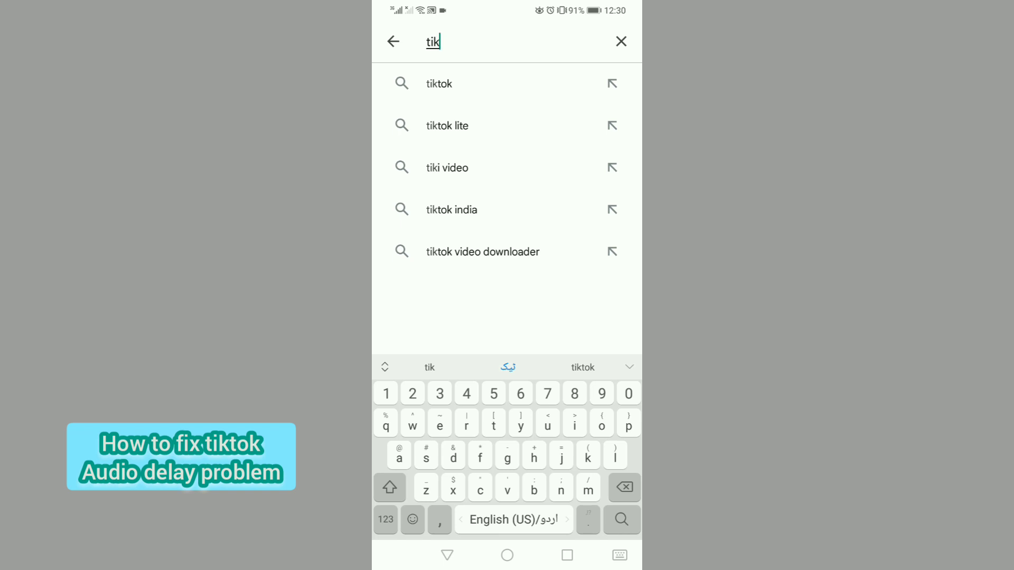
left_click(438, 83)
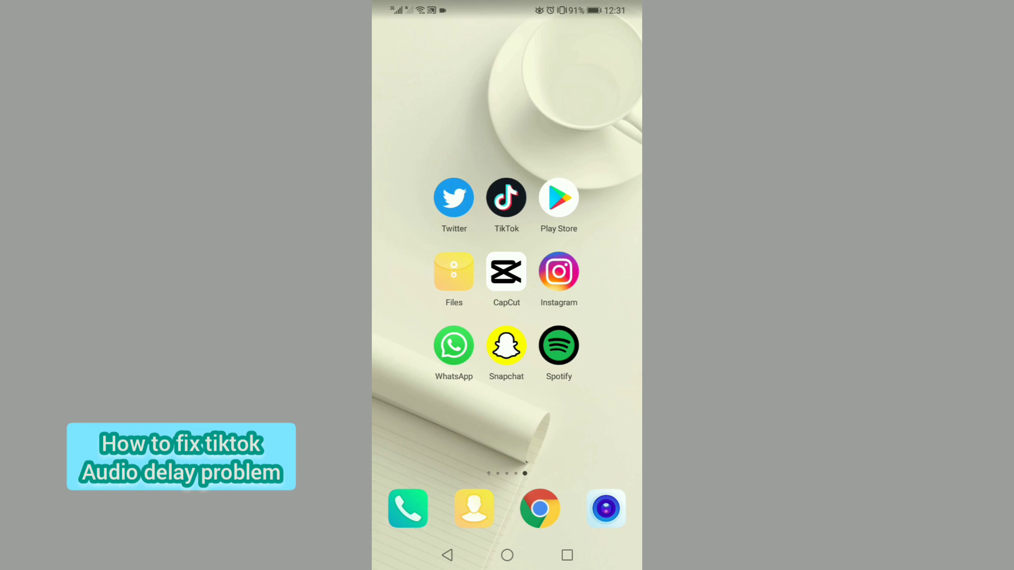
scroll("left", 3)
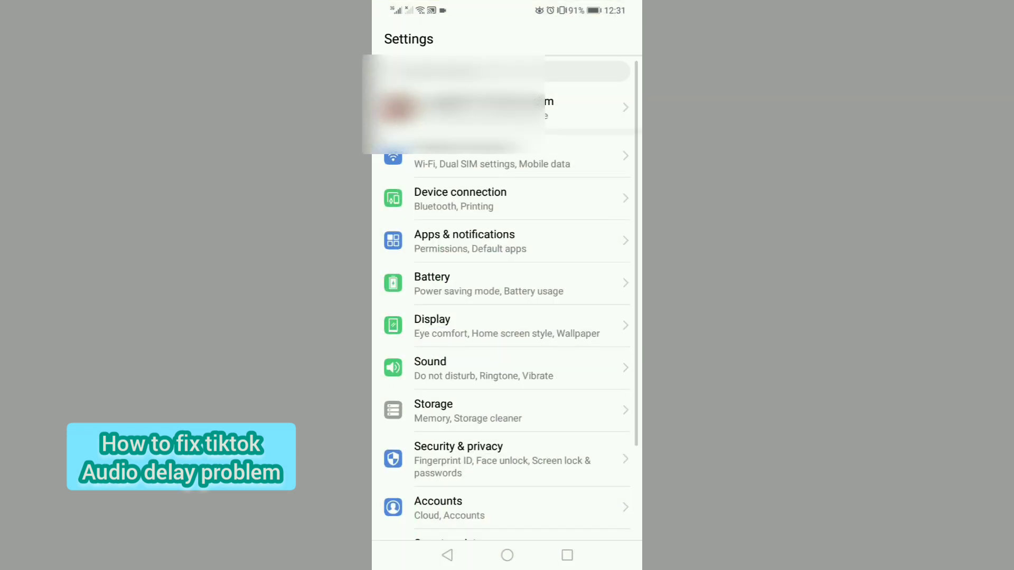
left_click(464, 241)
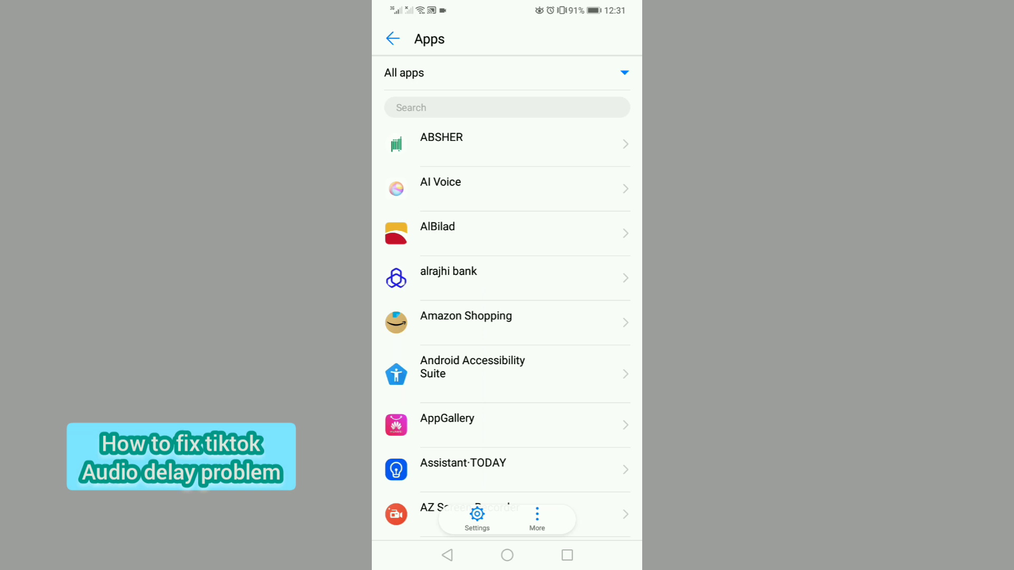
Step: Search the installed apps list in Settings for 'tik'
left_click(507, 107)
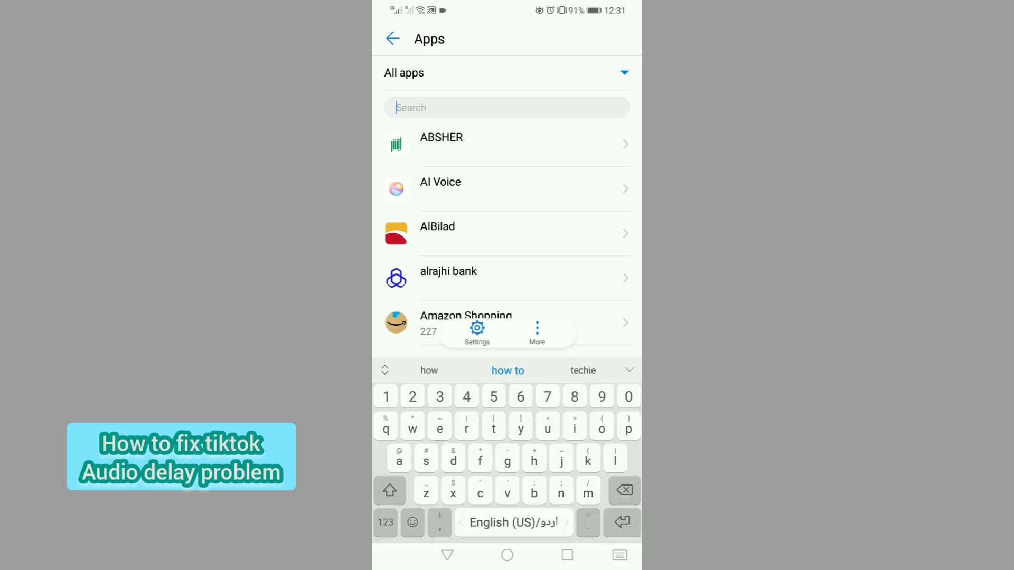
type("t")
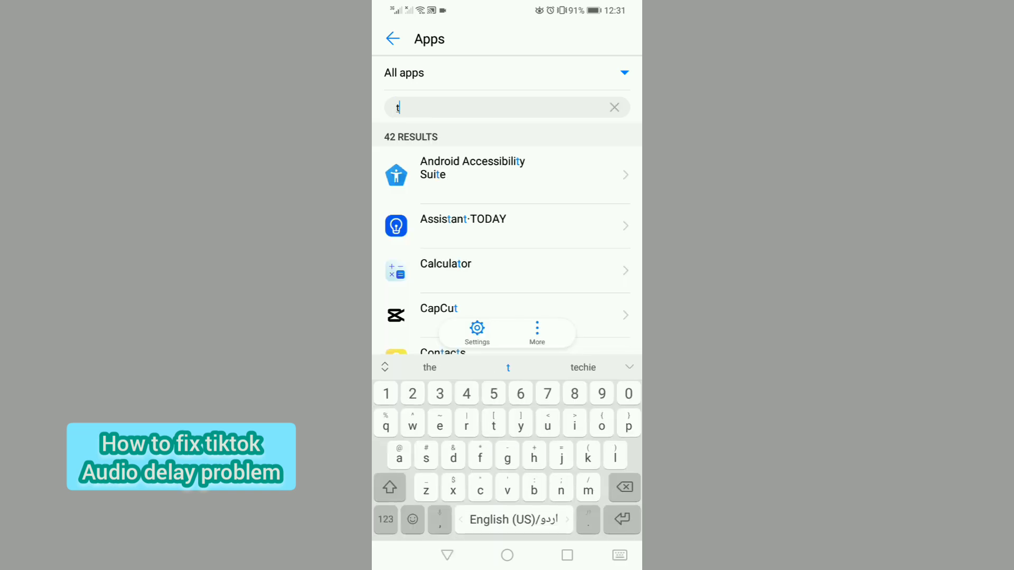
type("ik")
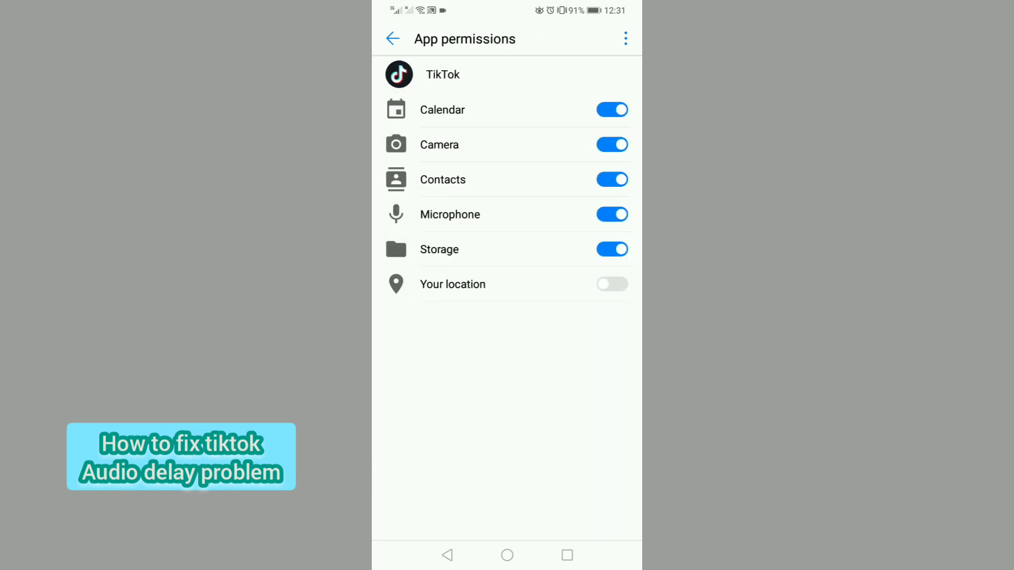
Step: Turn on TikTok's location permission and return to its app info page
left_click(611, 284)
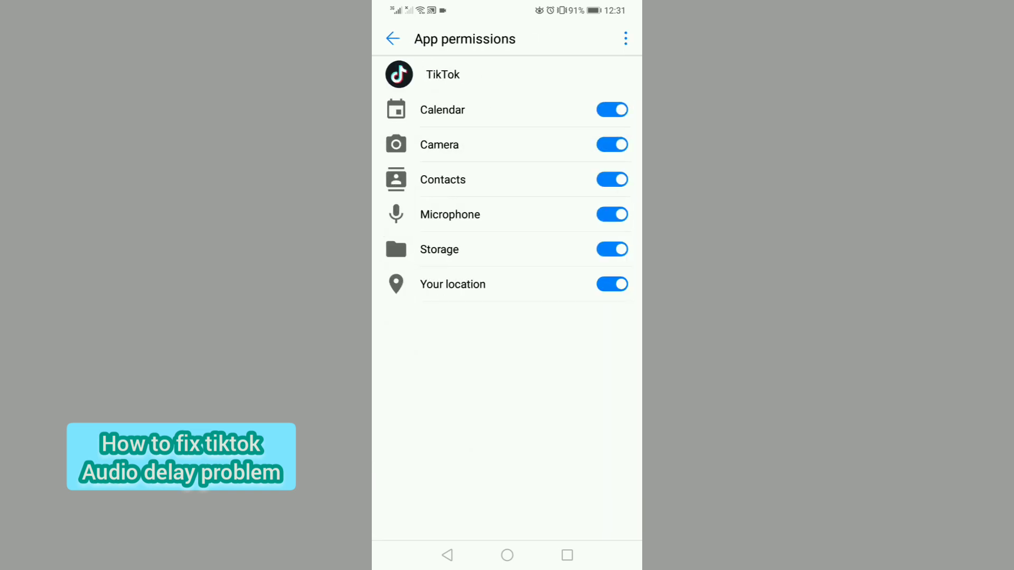
left_click(392, 39)
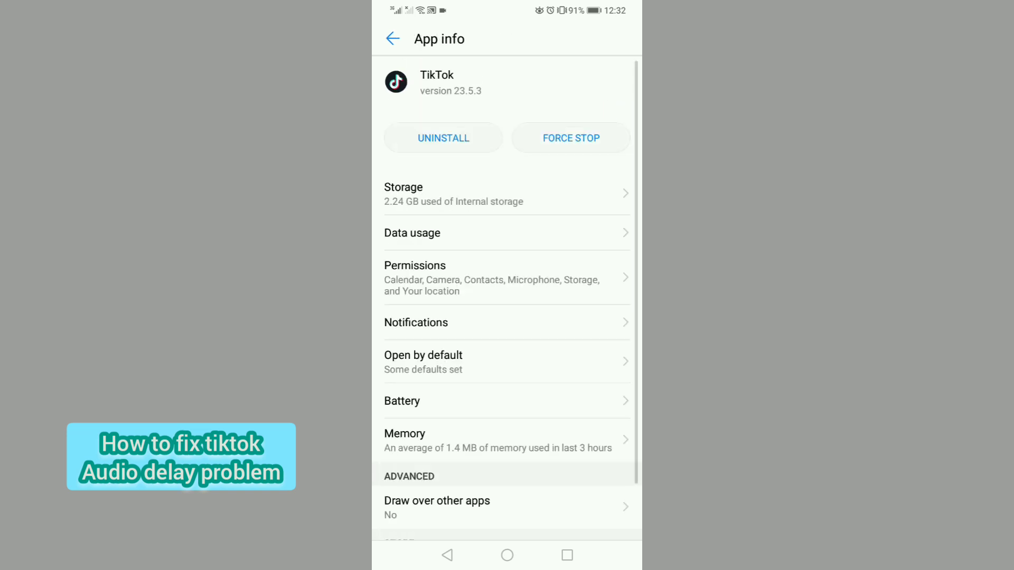
scroll("down", 3)
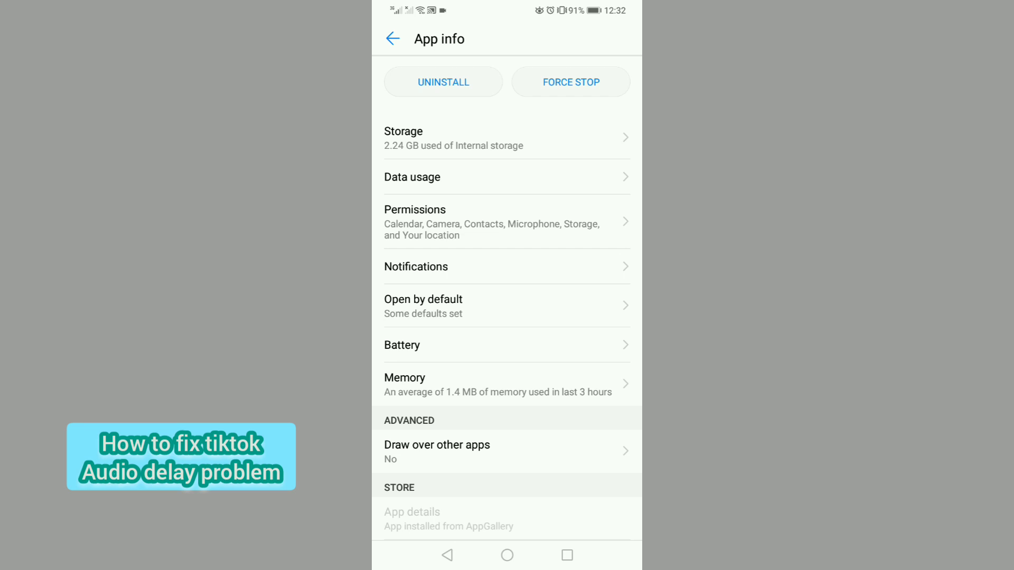
Step: Force stop TikTok, clear its cache from Storage, and swipe through the home screens
left_click(507, 138)
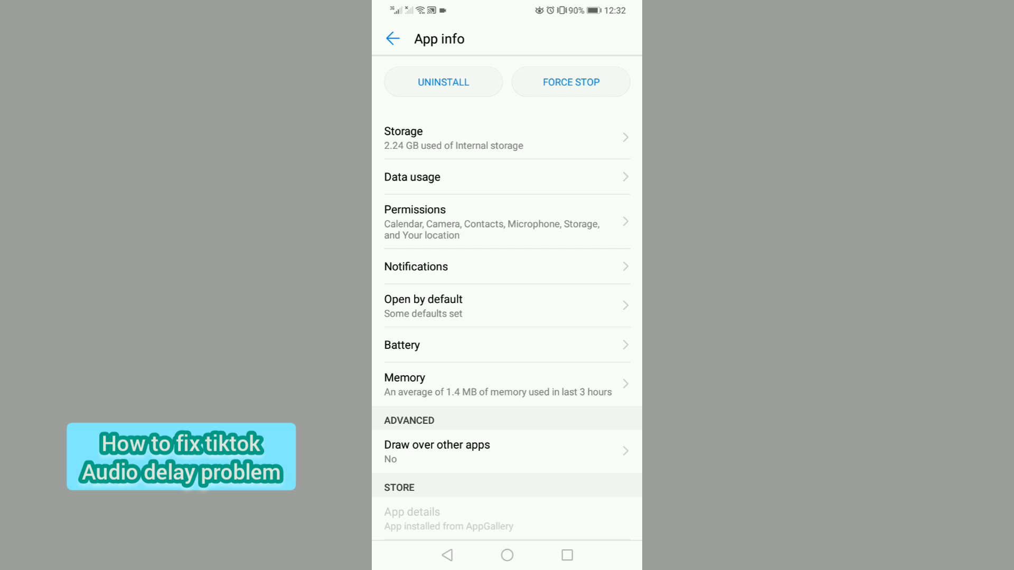
left_click(506, 138)
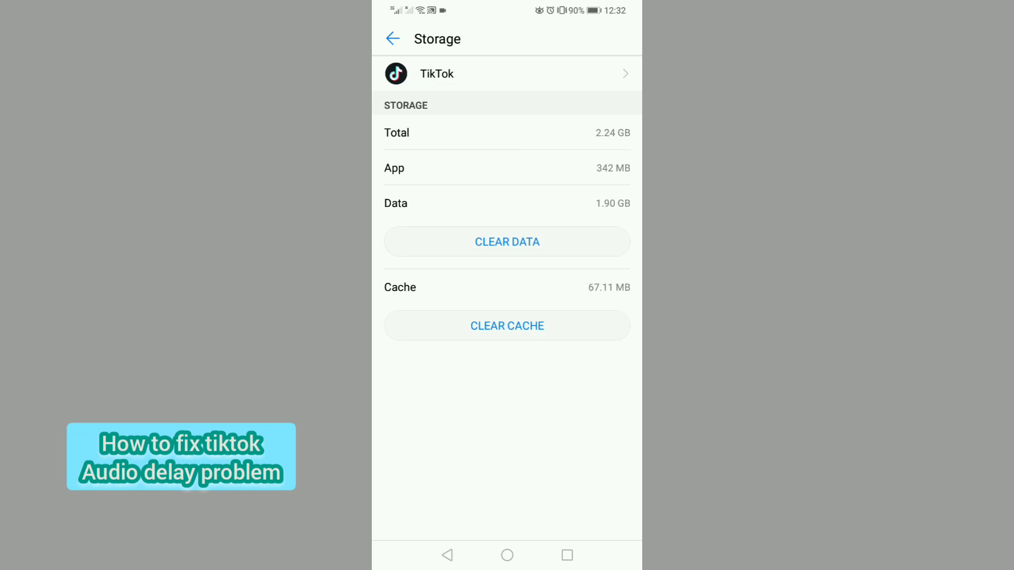
left_click(507, 325)
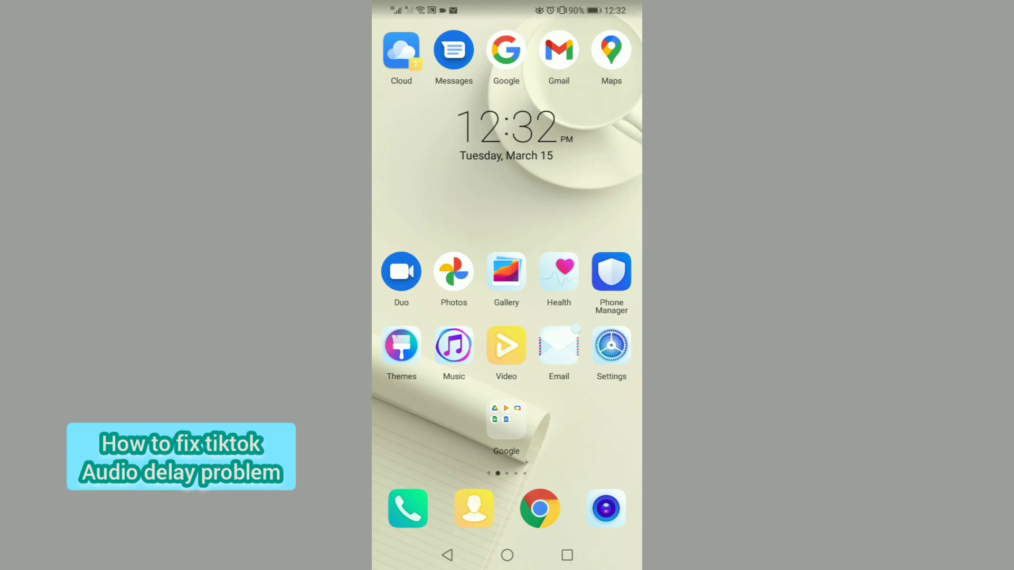
scroll("left", 3)
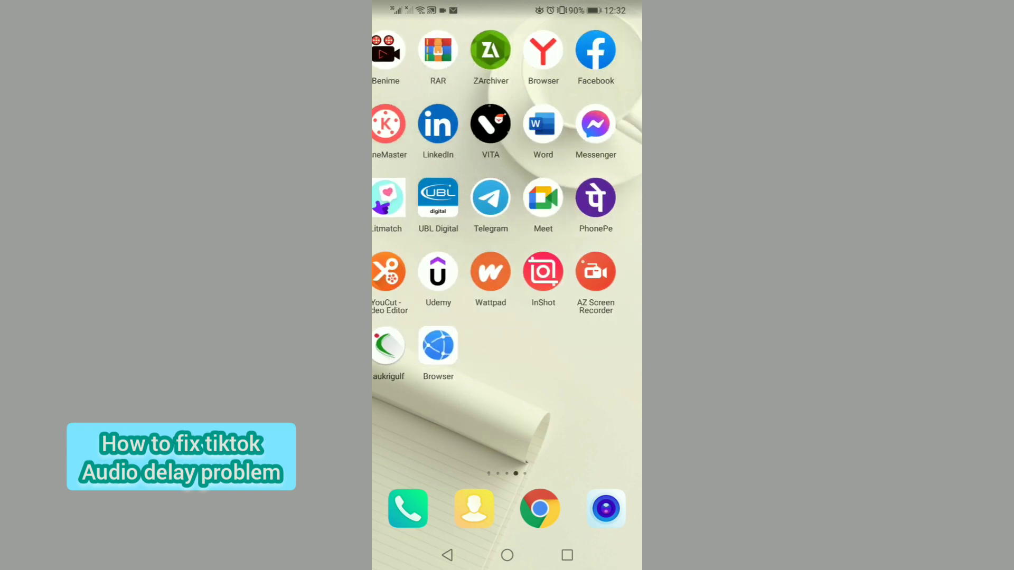